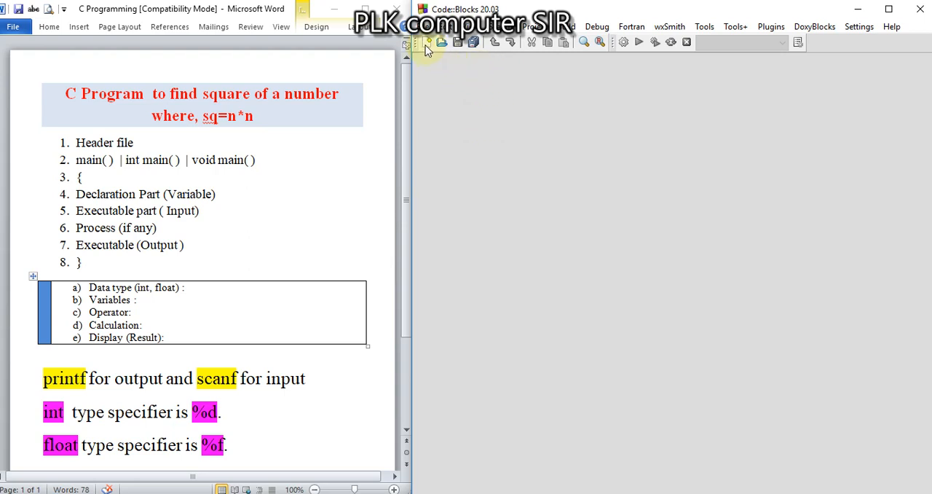
Create a new empty source file, Untitled4.
click(428, 42)
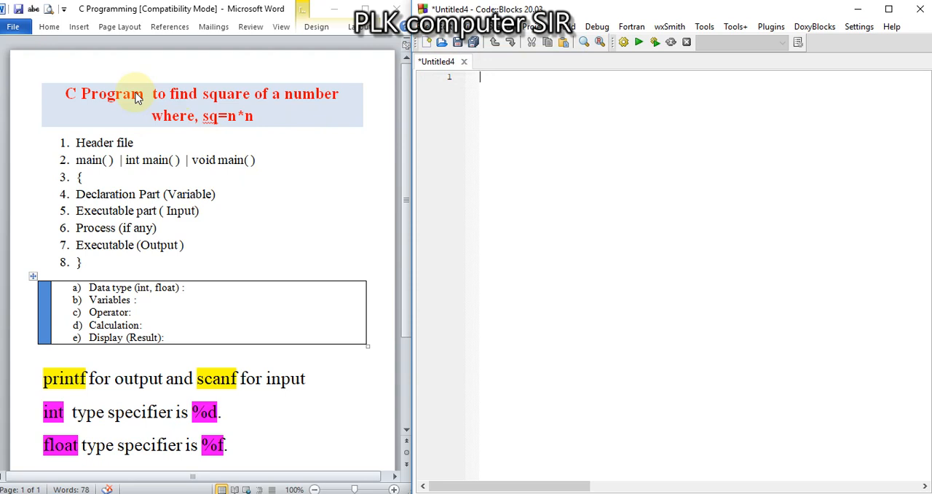
mouse_move(193, 116)
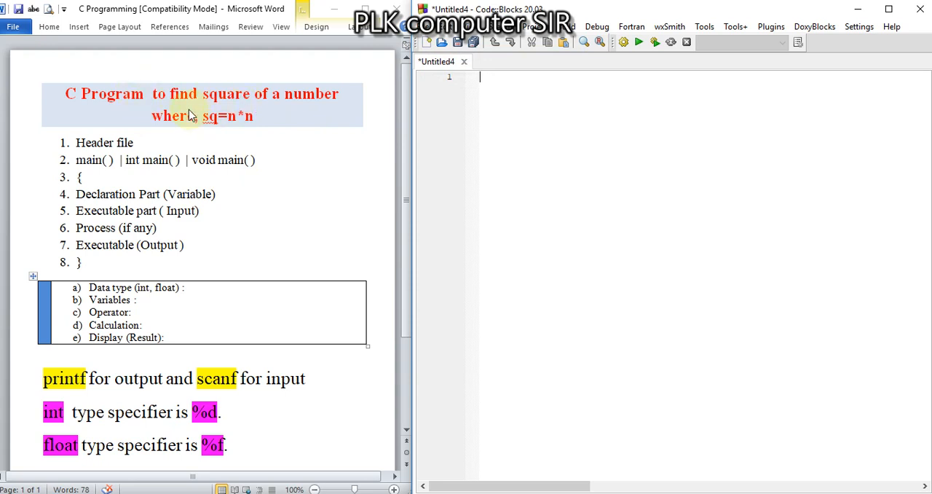
mouse_move(290, 113)
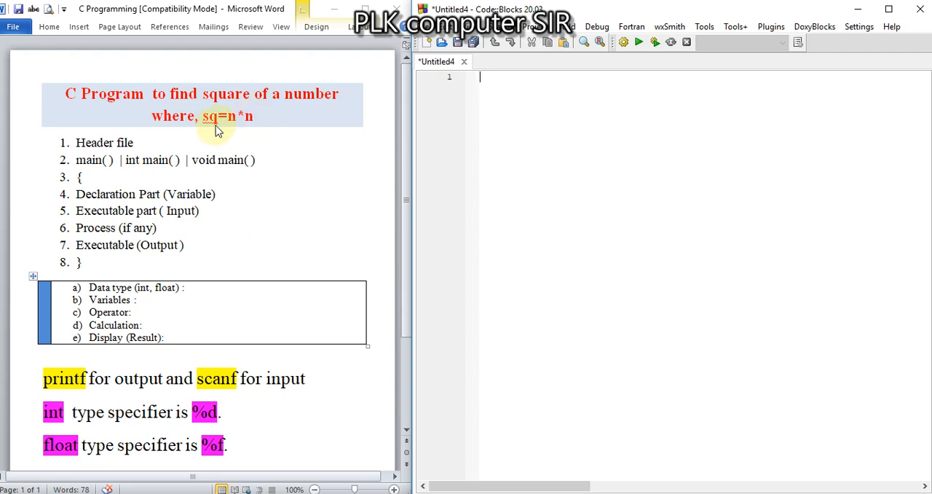
mouse_move(437, 61)
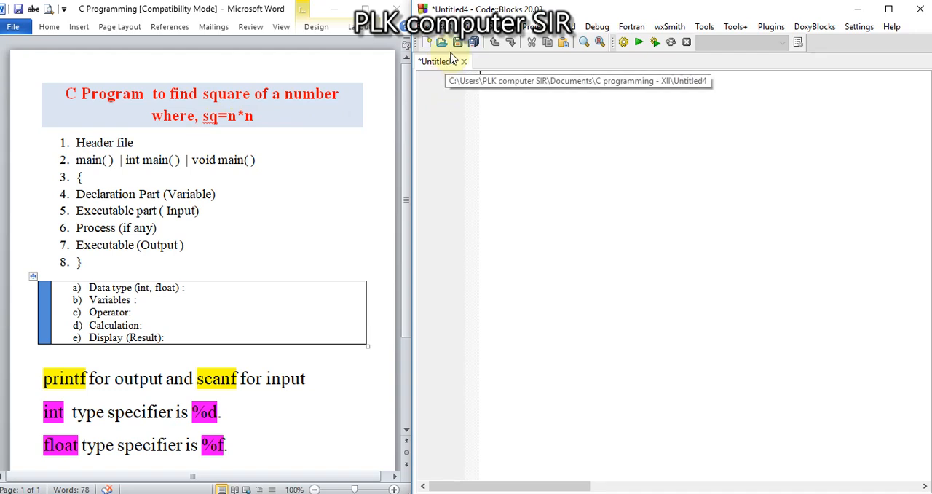
Save the file as p4.c and write #include<stdio.h> with int main().
click(458, 42)
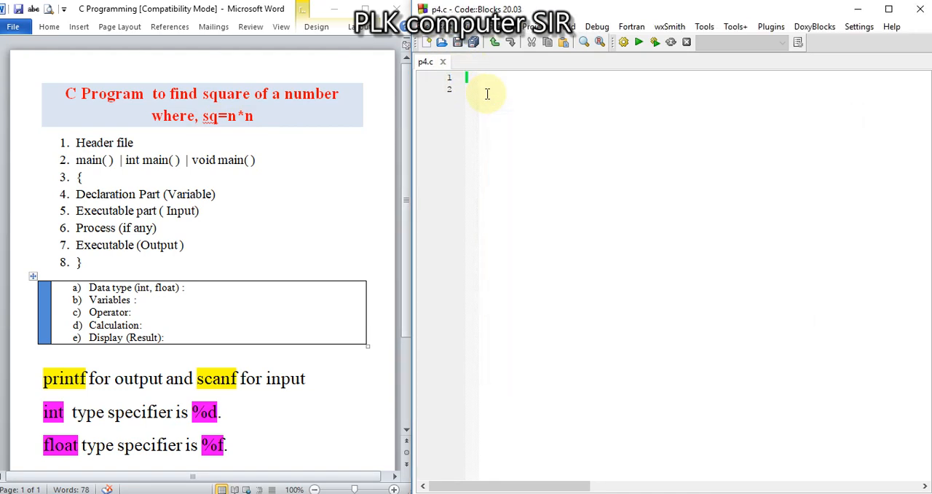
mouse_move(594, 142)
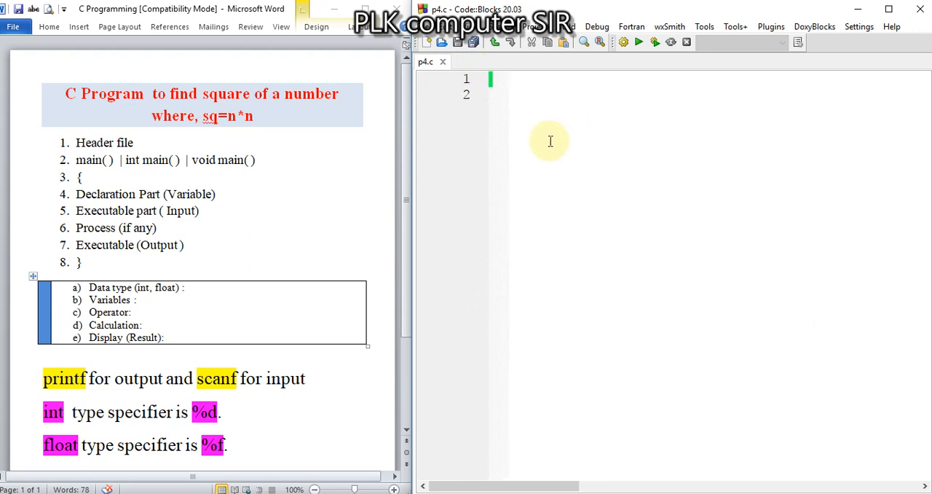
text(#)
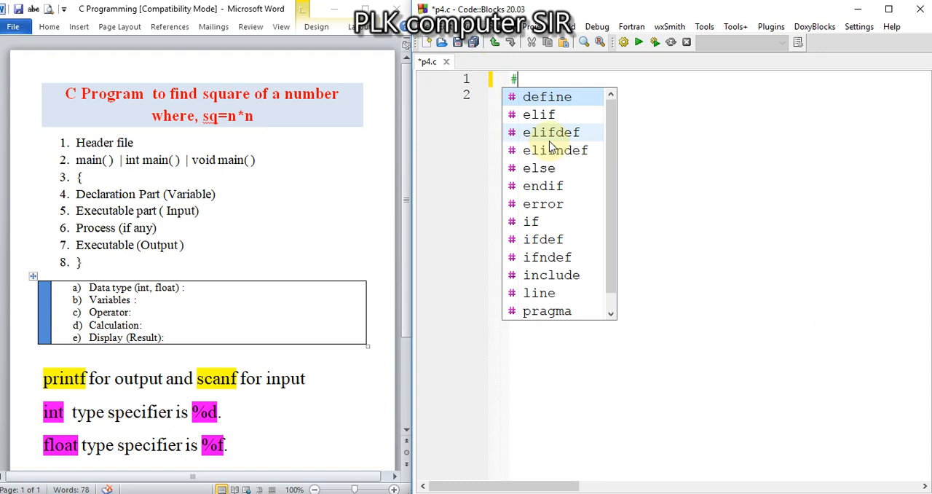
text(include<st)
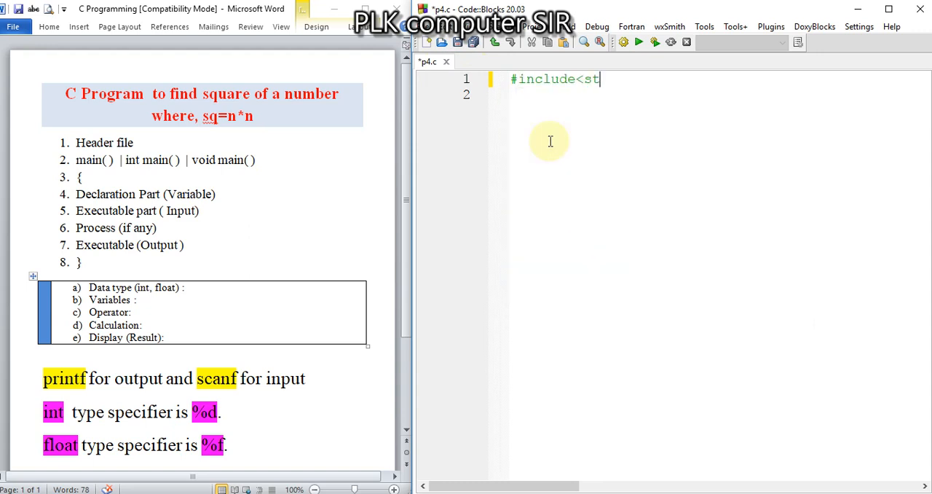
text(dio.h>)
click(715, 95)
text(int)
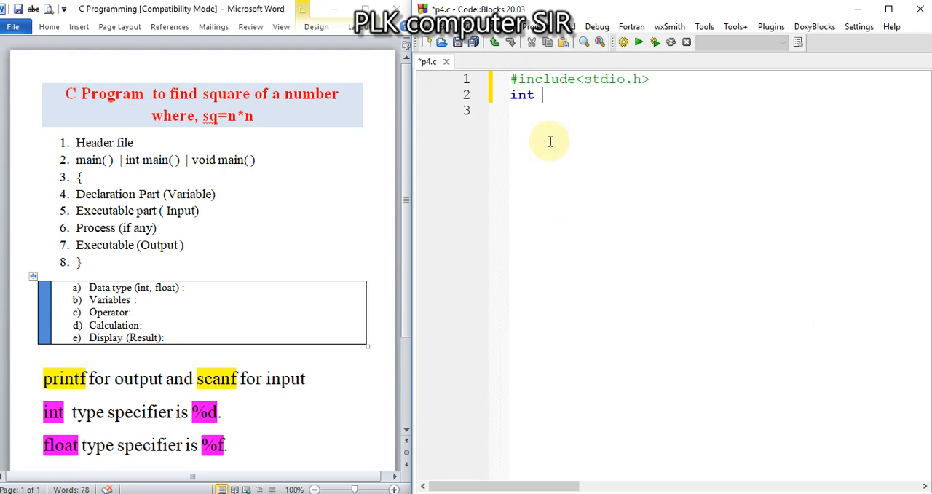
text(main()
click(715, 110)
text({)
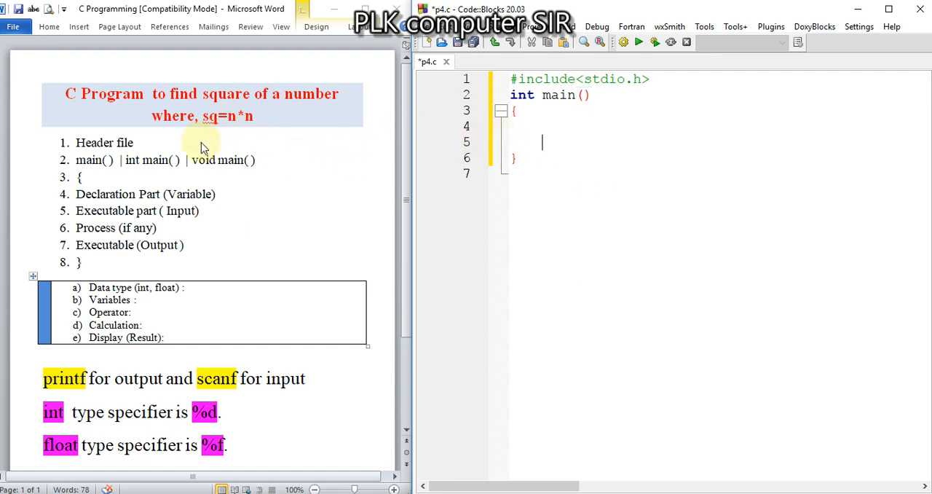
mouse_move(166, 169)
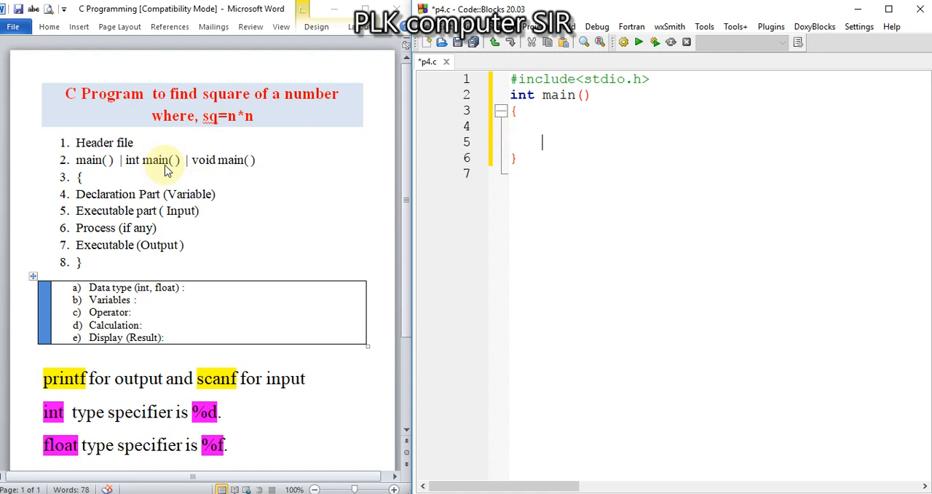
mouse_move(403, 131)
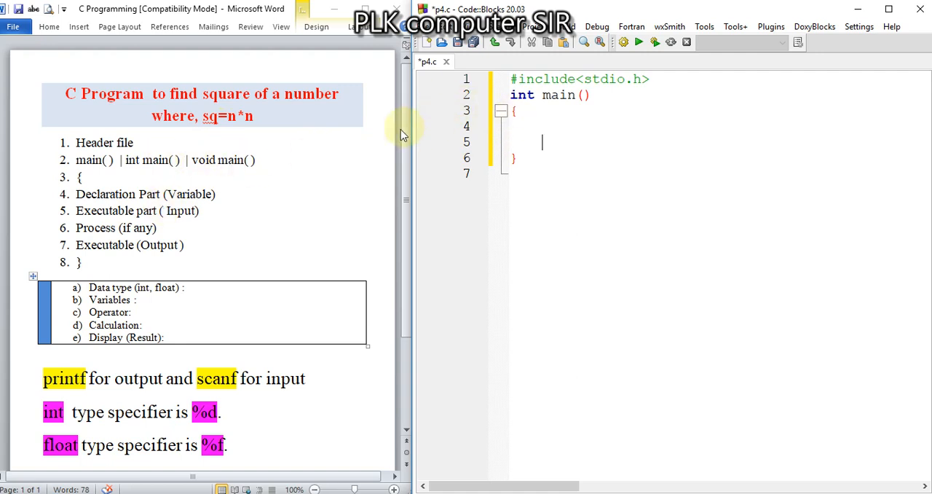
mouse_move(585, 123)
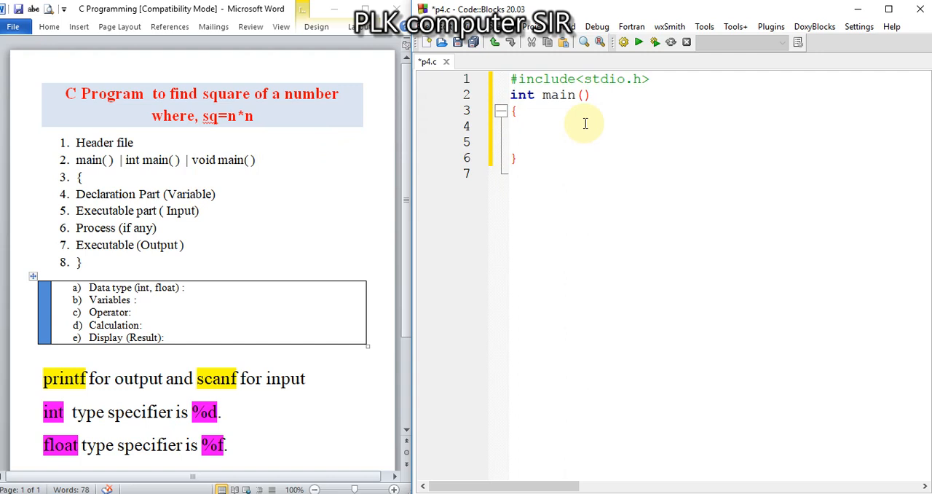
Add return 0; inside main and save the skeleton.
click(542, 142)
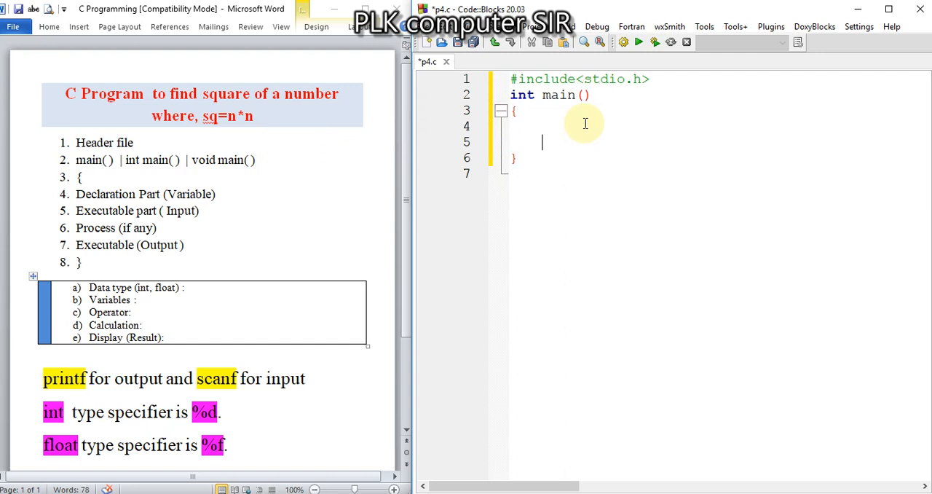
text(return)
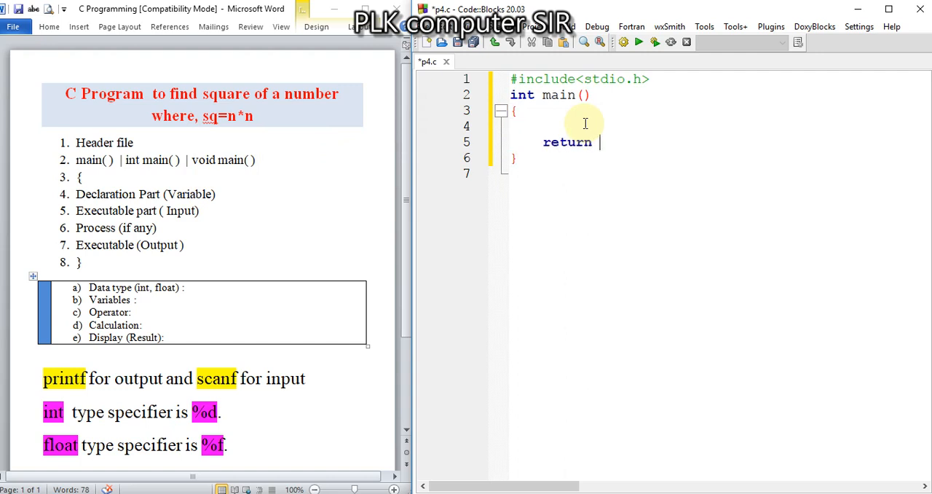
text(0;)
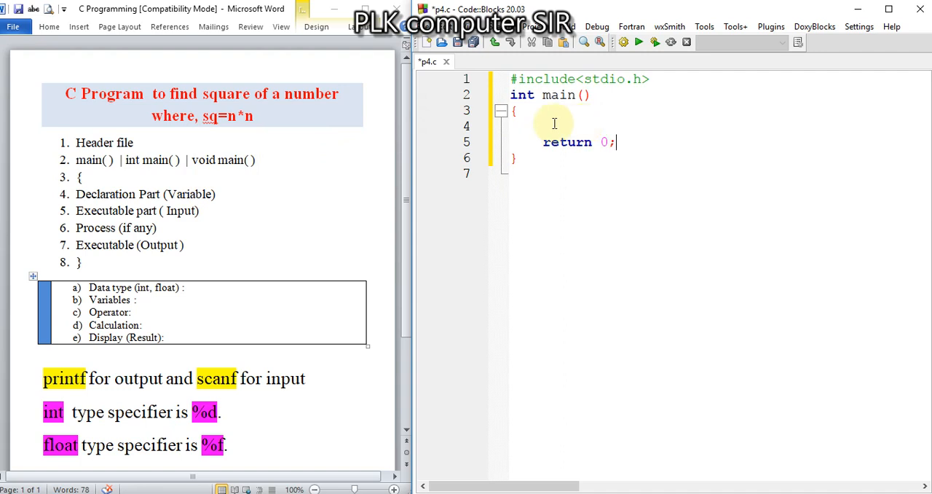
click(457, 41)
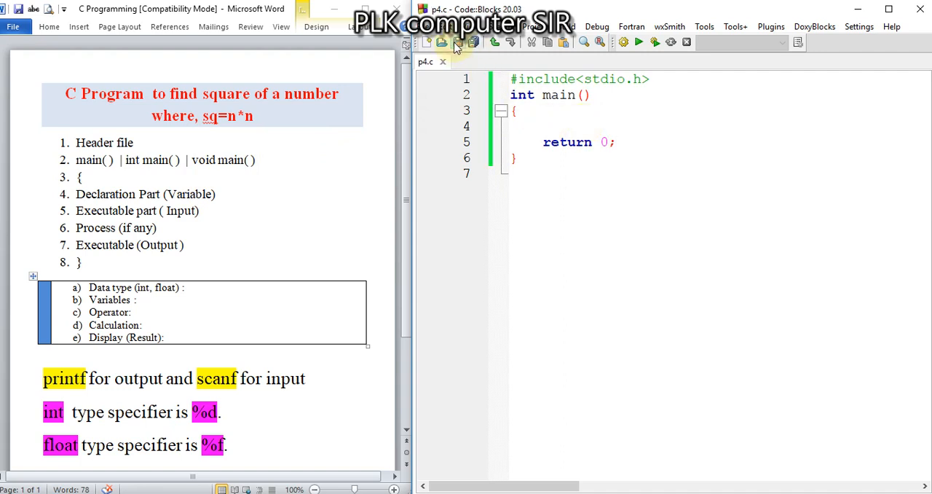
mouse_move(182, 288)
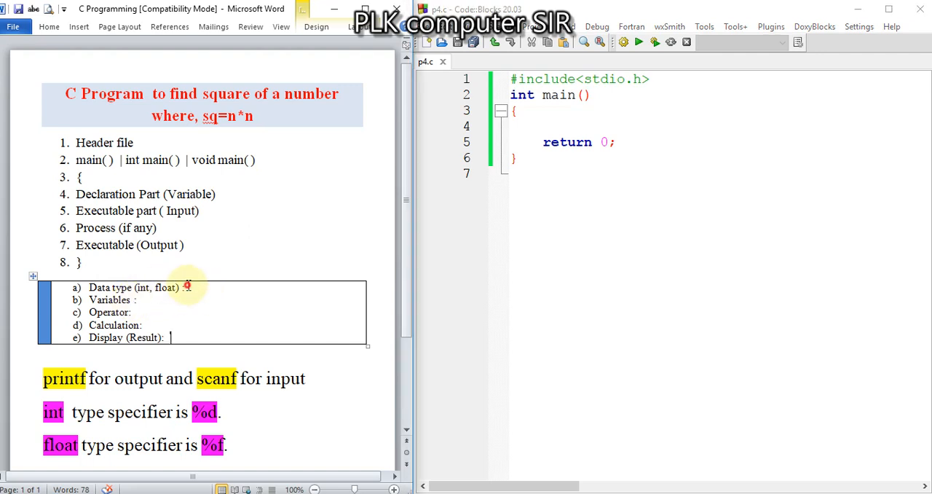
Fill the Word planning box with int, n,sq, *, sq=n*n and result sq.
text(int)
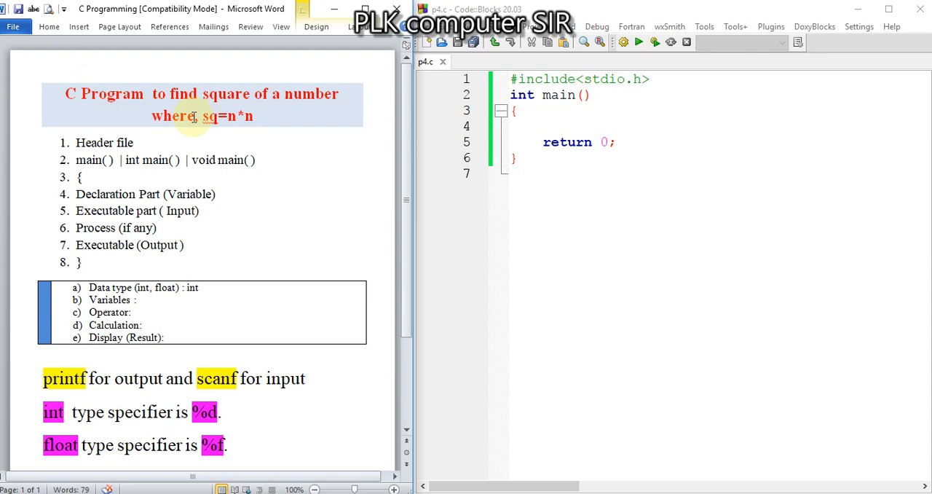
text(n,)
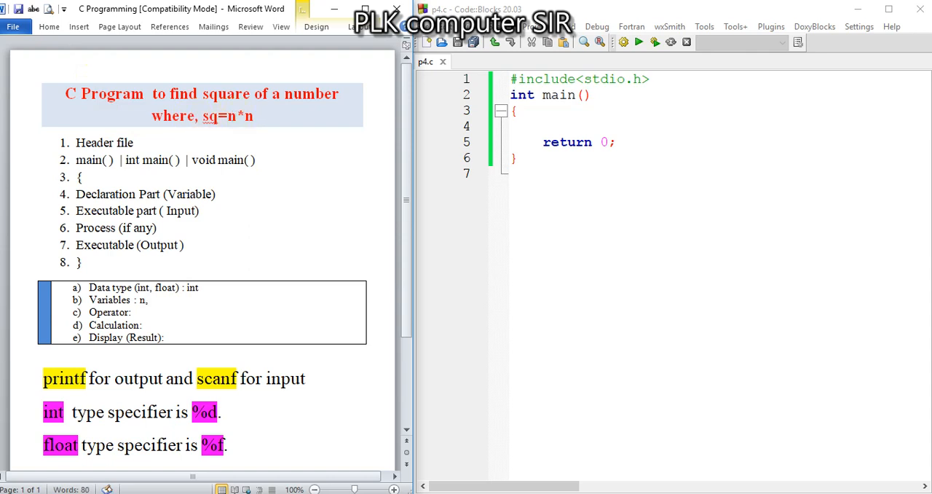
text(sq)
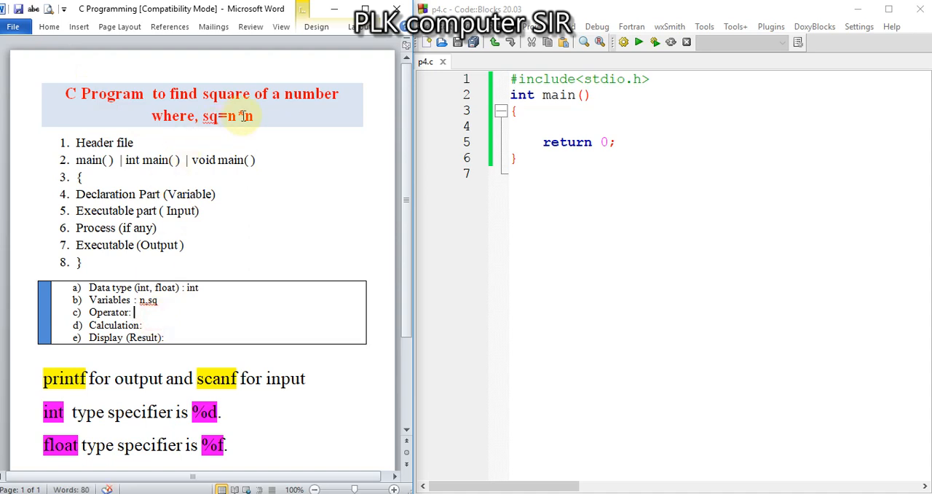
text(*n)
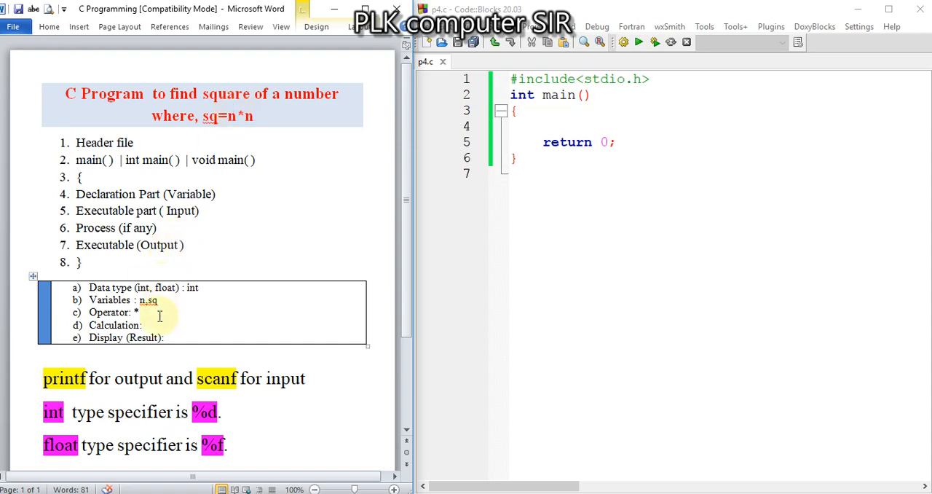
text(sq=)
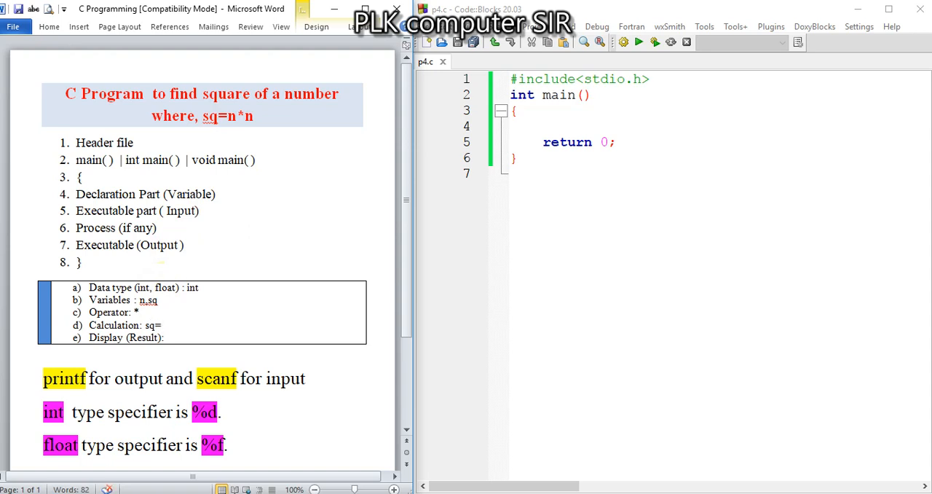
text(n*n)
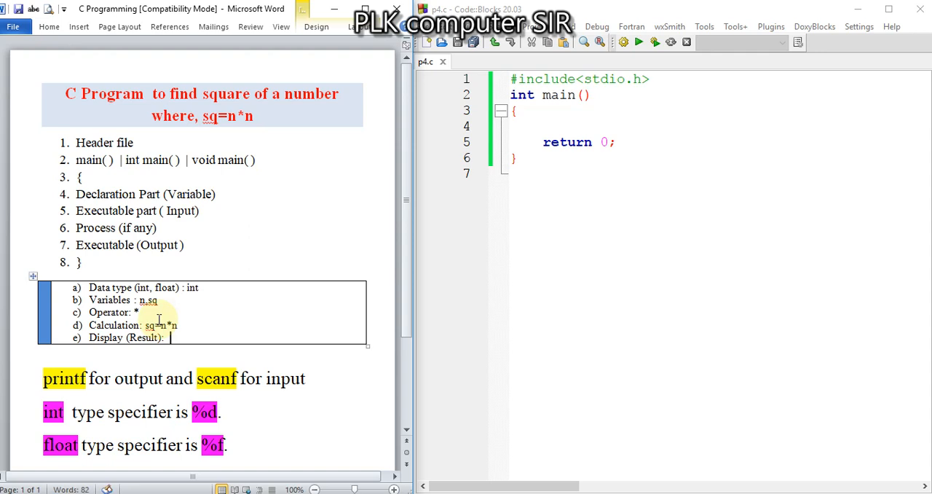
text(sq)
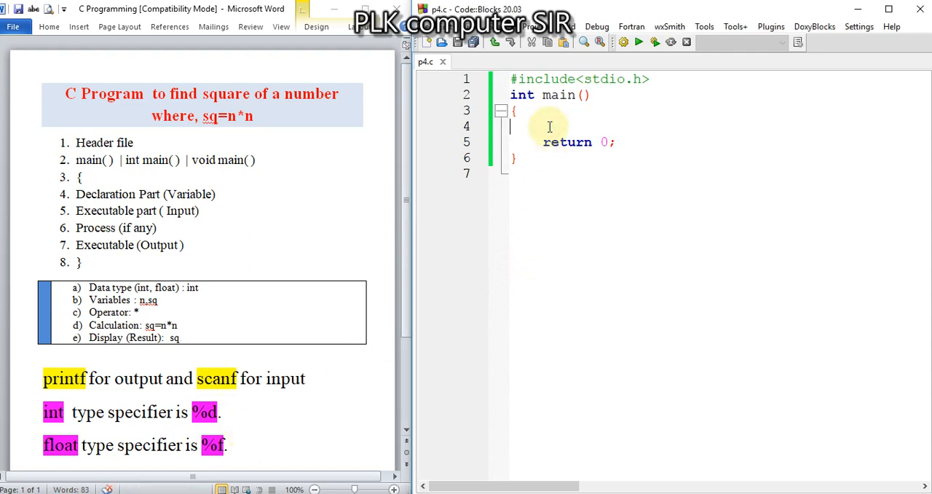
Declare the variables int n,sq; in main.
text(int)
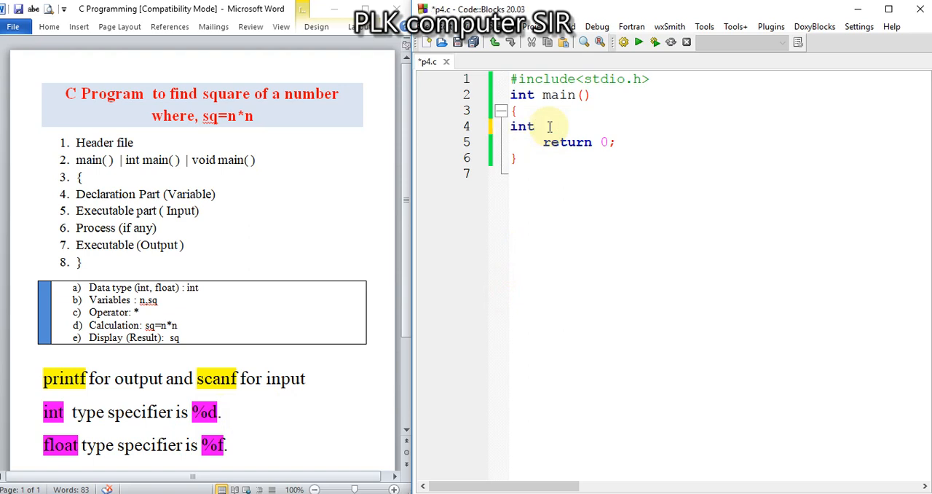
text(n,sq)
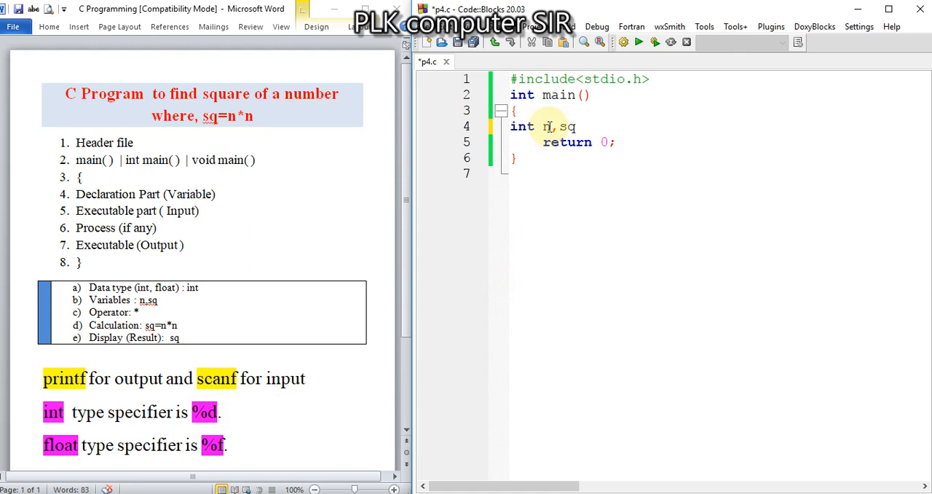
text(;)
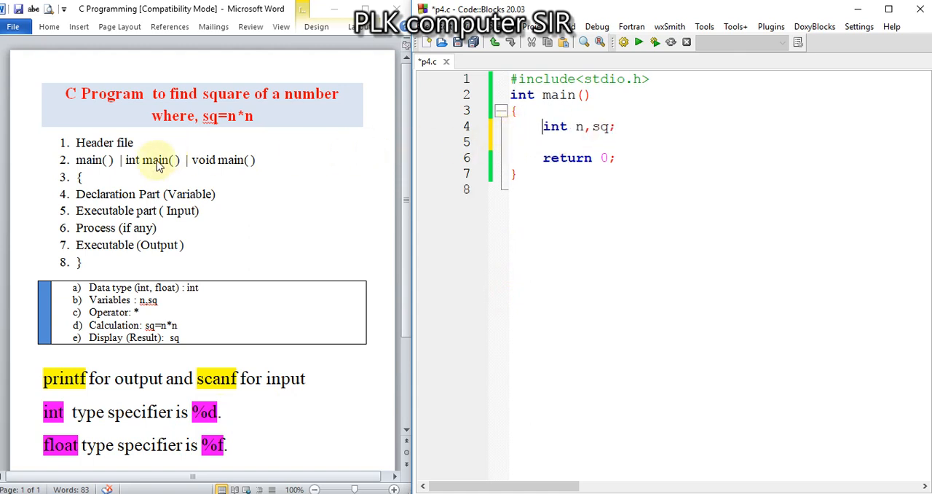
Print an "Enter any number" prompt and read n with scanf("%d",&n);.
click(547, 142)
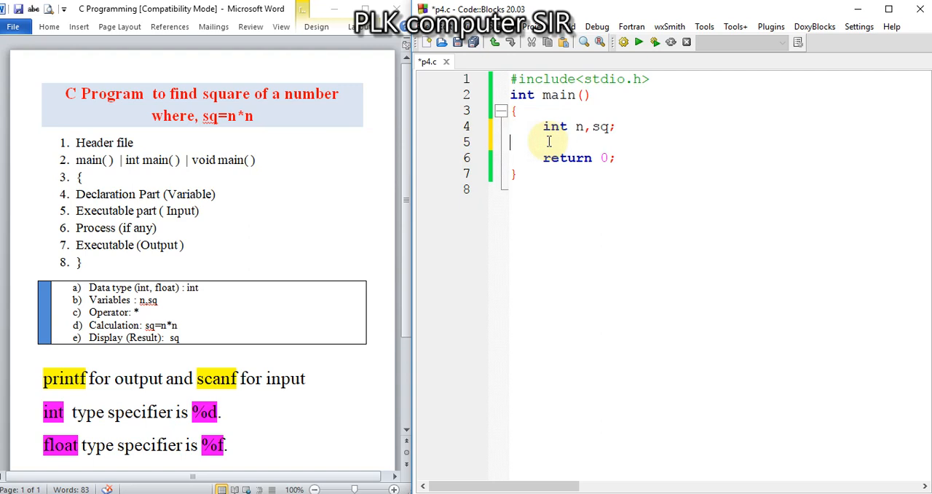
text(printf("Enter any number)
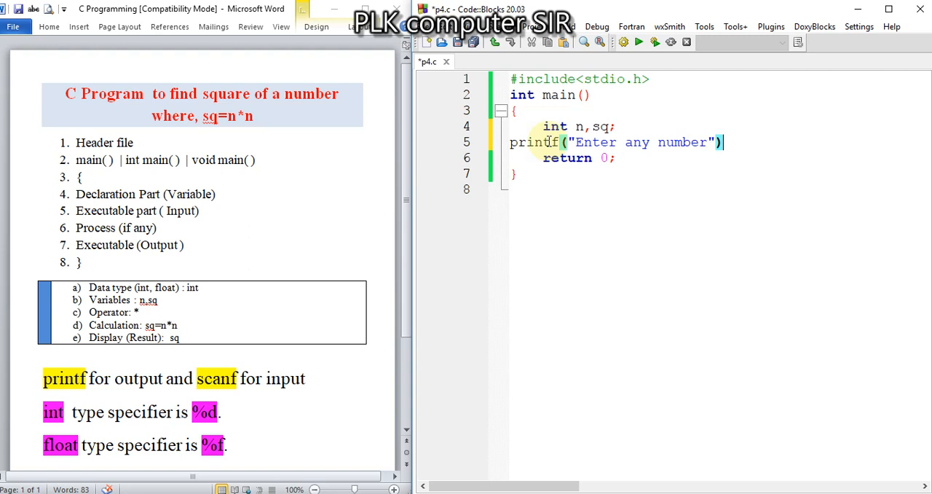
text(;)
text(scanf("%d",)
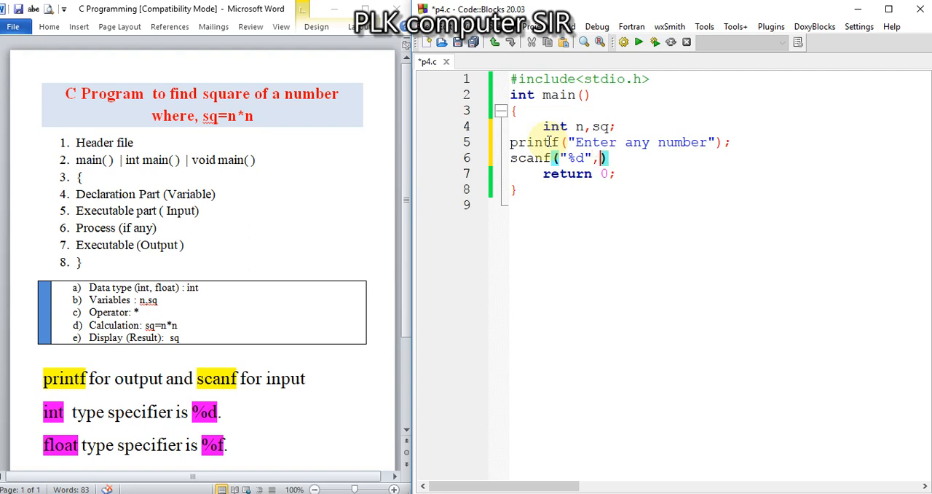
text(&n)
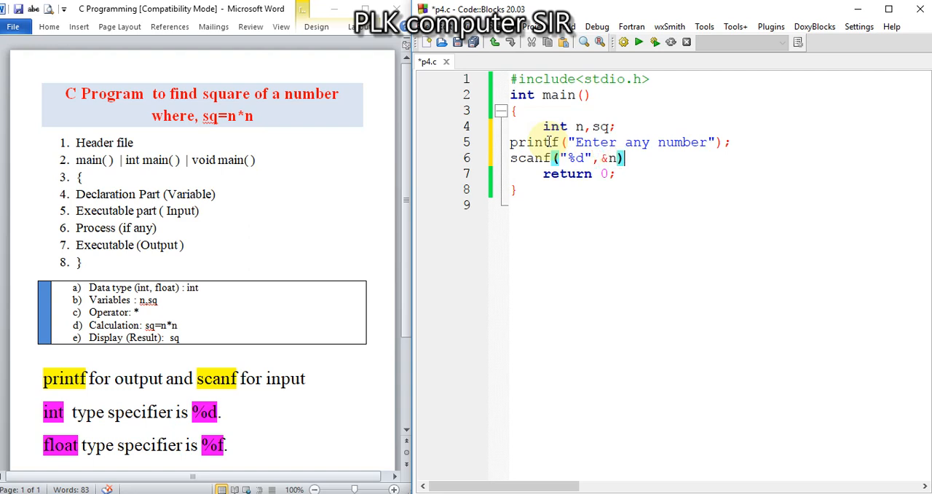
text(;)
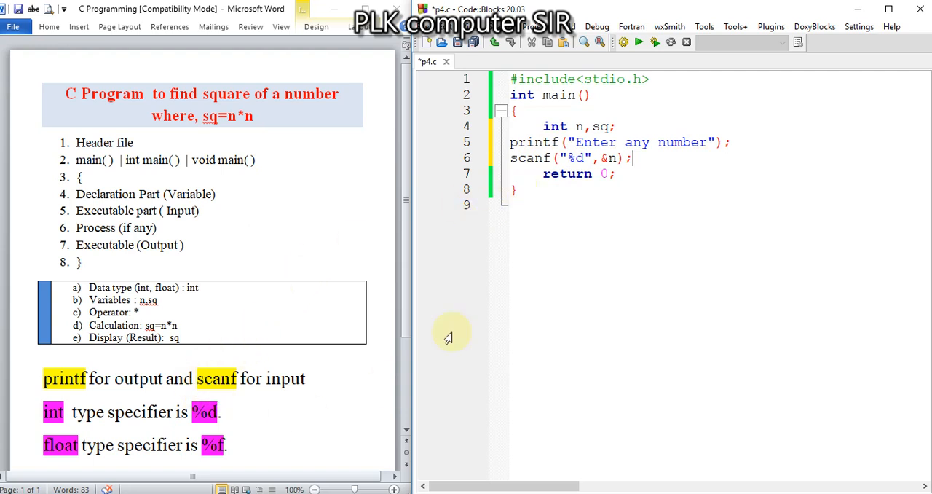
key(enter)
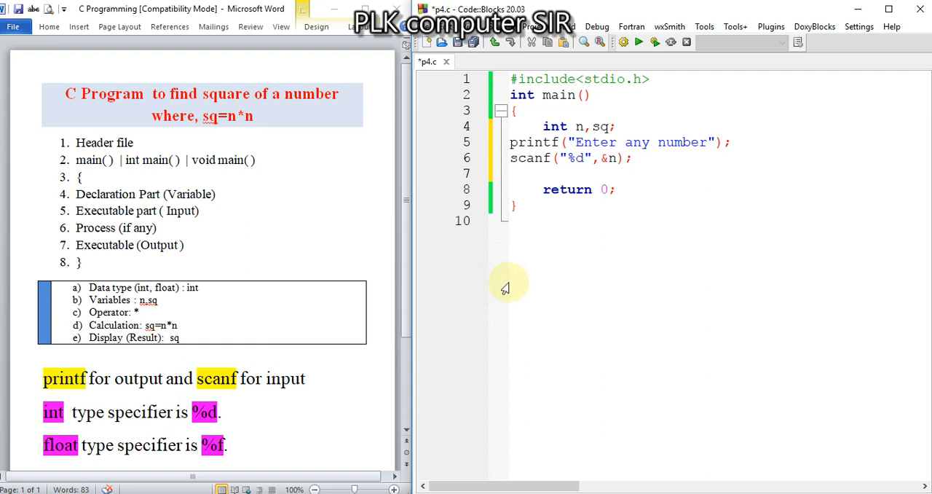
Add sq=n*n; and printf("Square of given number is %d",sq);, fixing a typo.
text(sq=n)
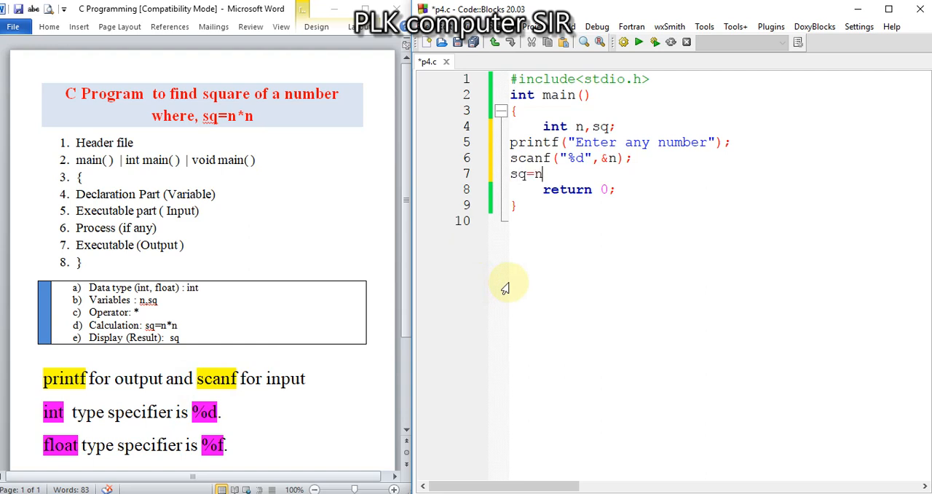
text(*n;)
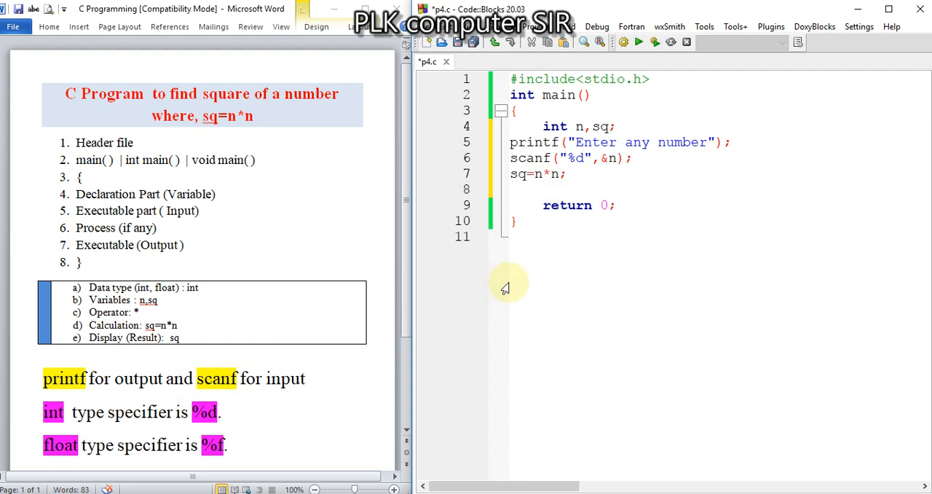
text(printf())
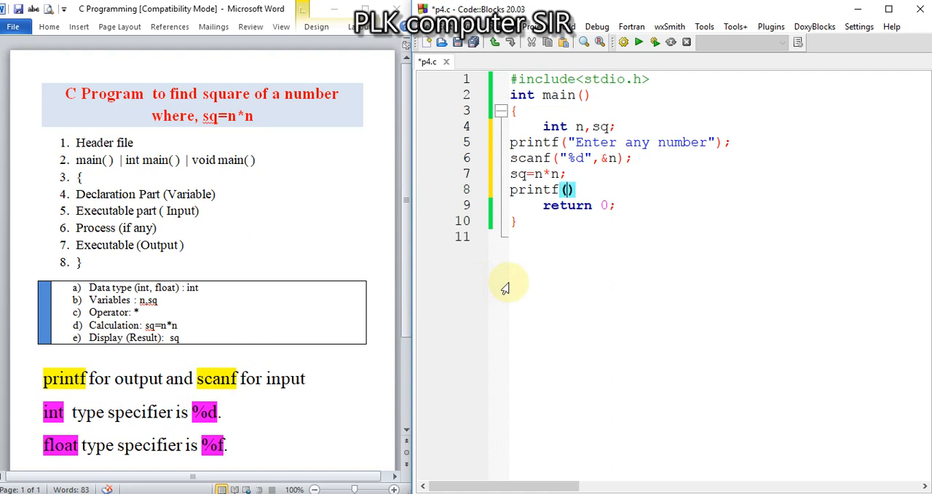
text("Sqaure)
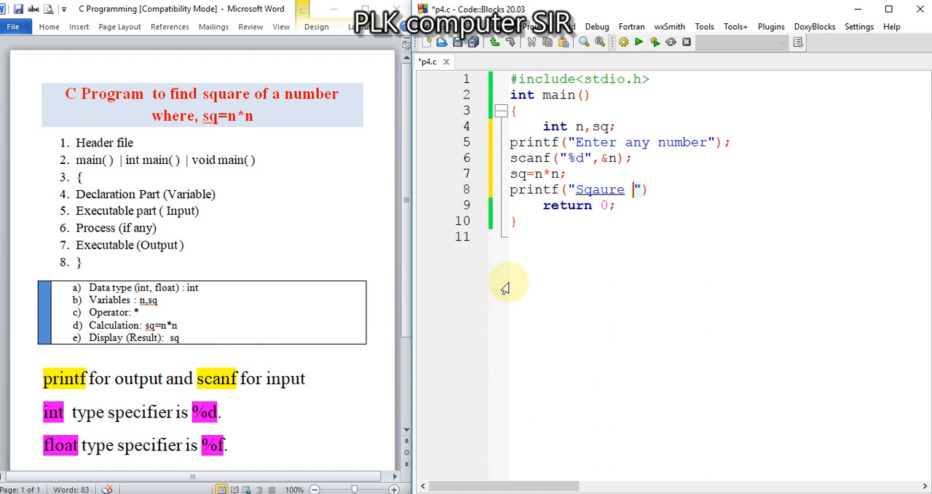
key(BackSpace)
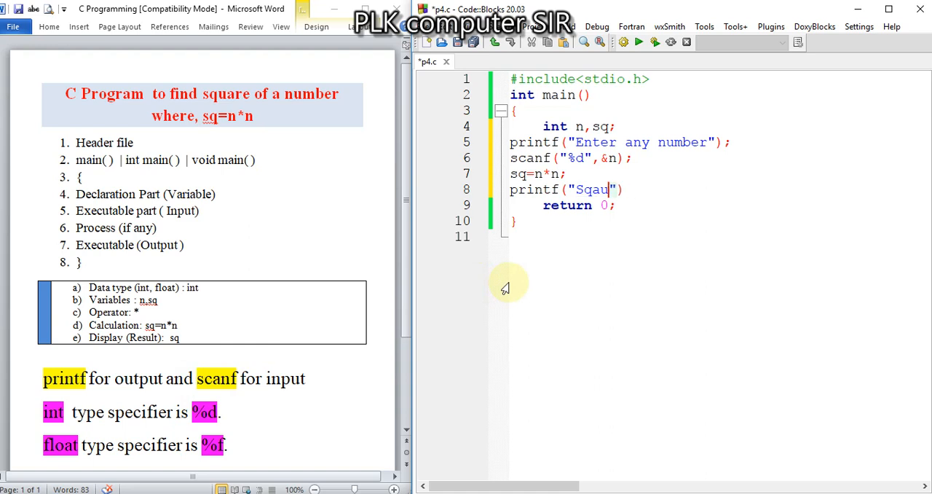
text(Square of give)
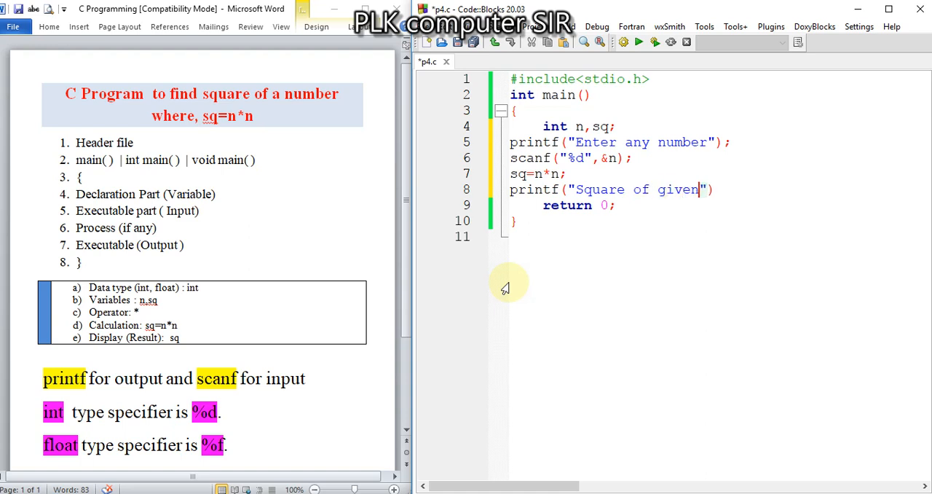
text(number is %d)
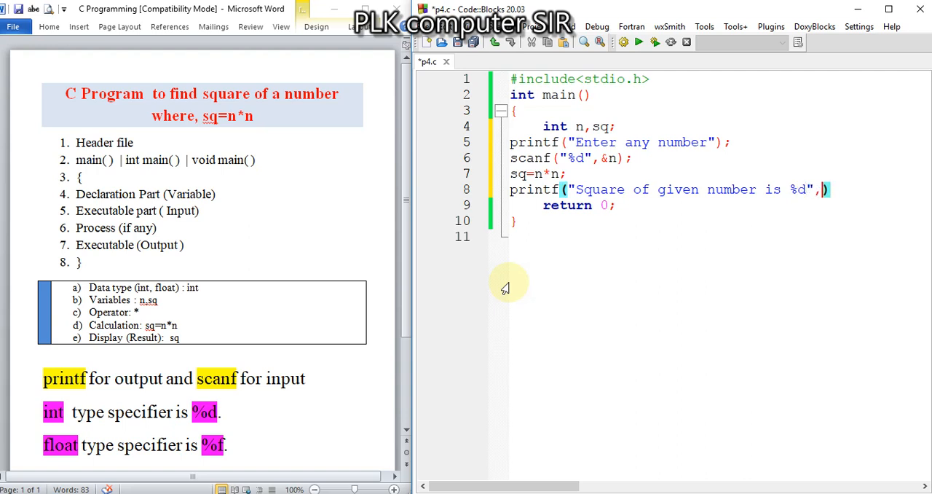
text(sq)
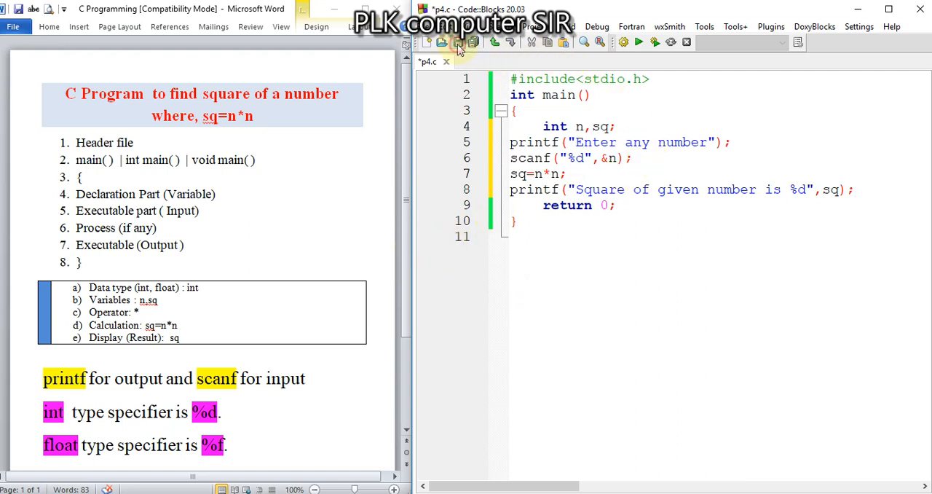
Save, build and run p4.c, entering 5 to get Square of given number is 25.
click(460, 41)
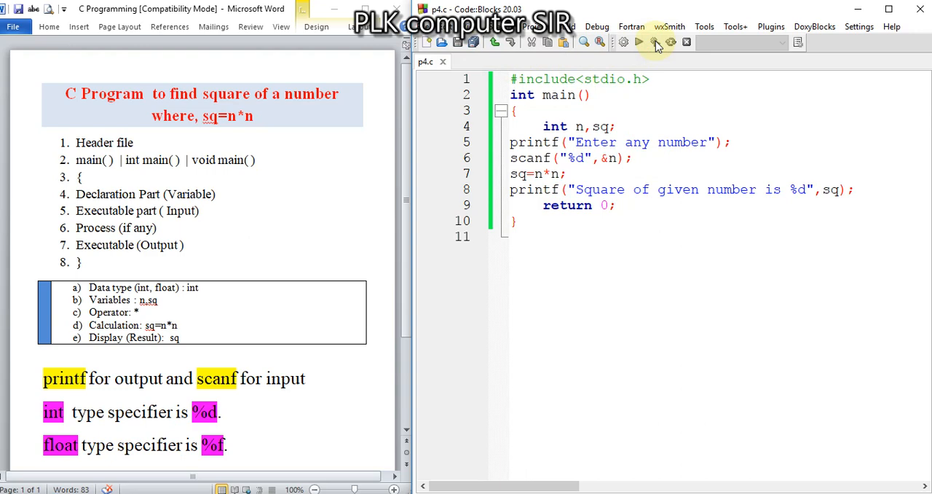
click(639, 41)
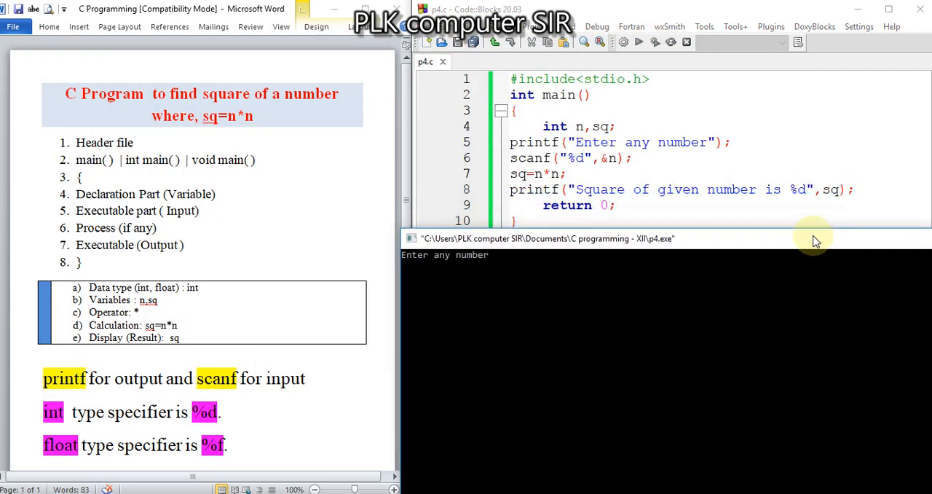
text(5)
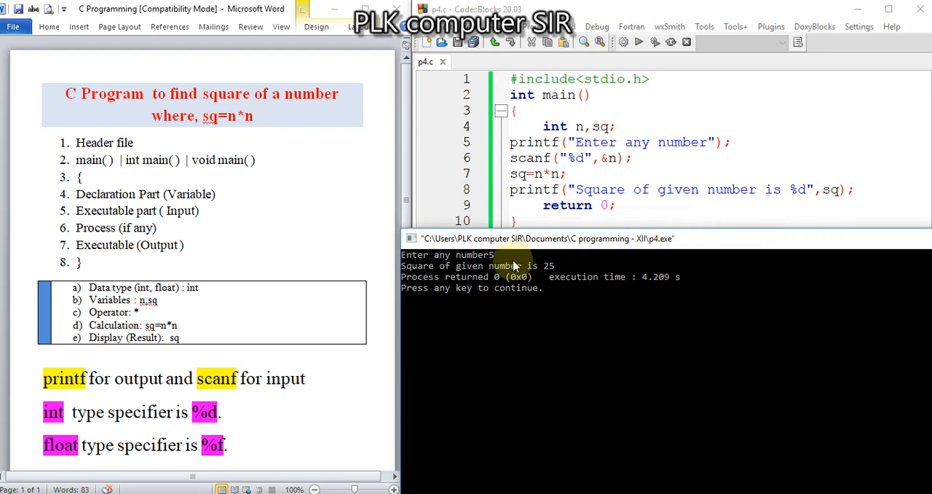
mouse_move(545, 268)
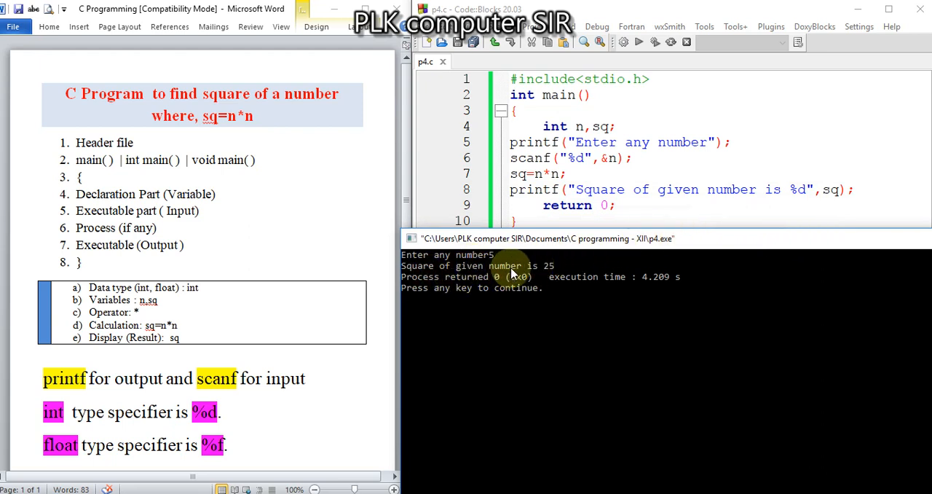
mouse_move(554, 273)
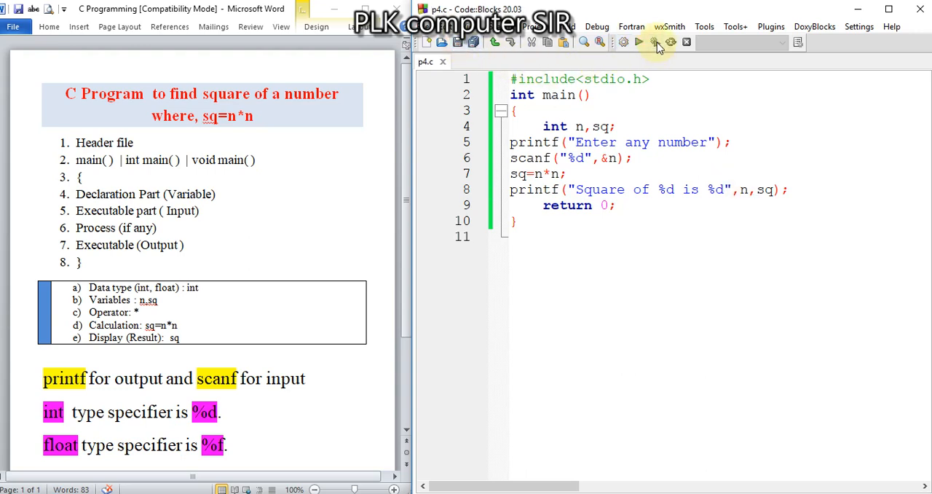
click(654, 42)
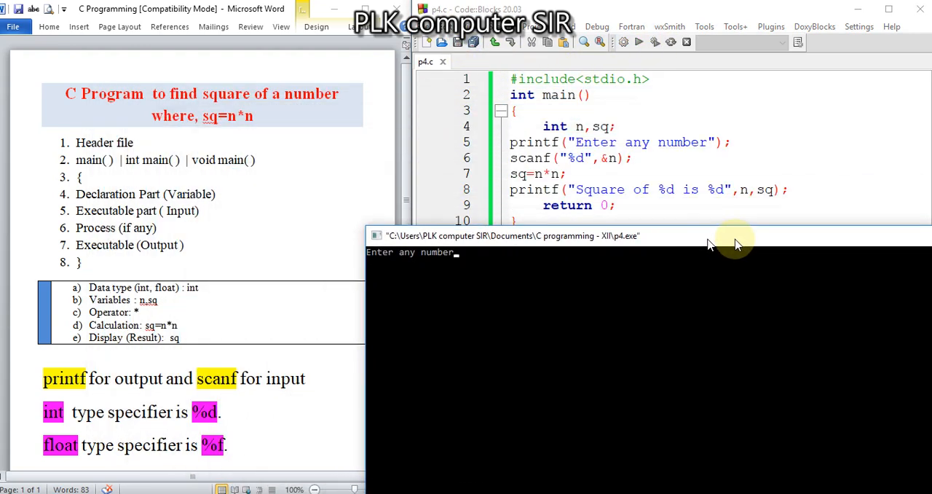
text(9)
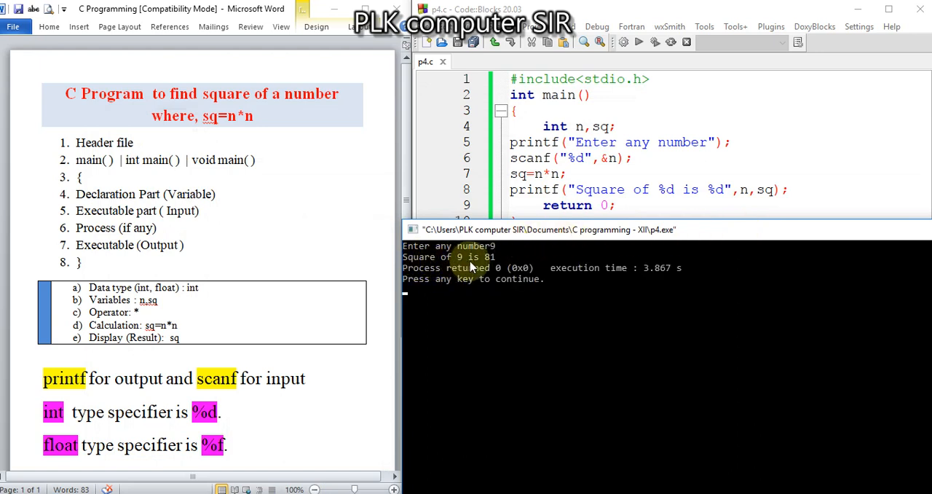
mouse_move(740, 198)
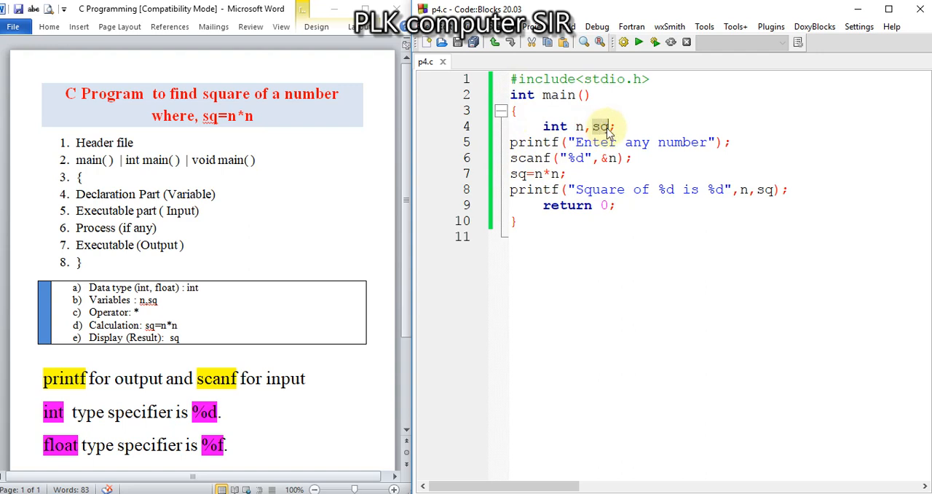
Rename sq to cu, compute cu=n*n*n, and print "Cube of %d is %d".
text(cu)
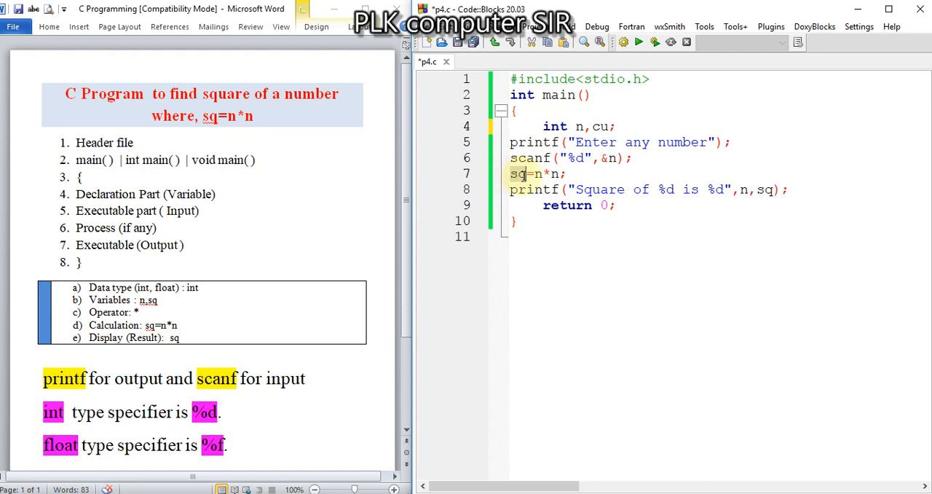
text(cu)
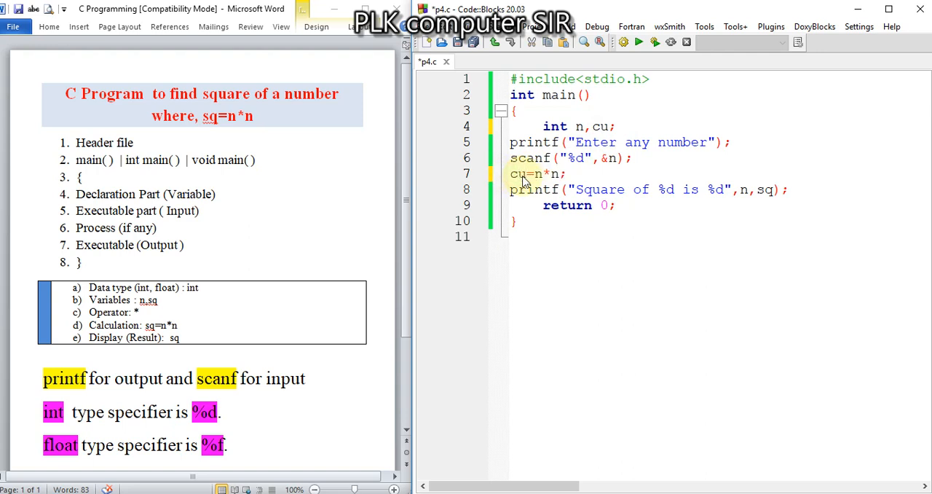
text(*)
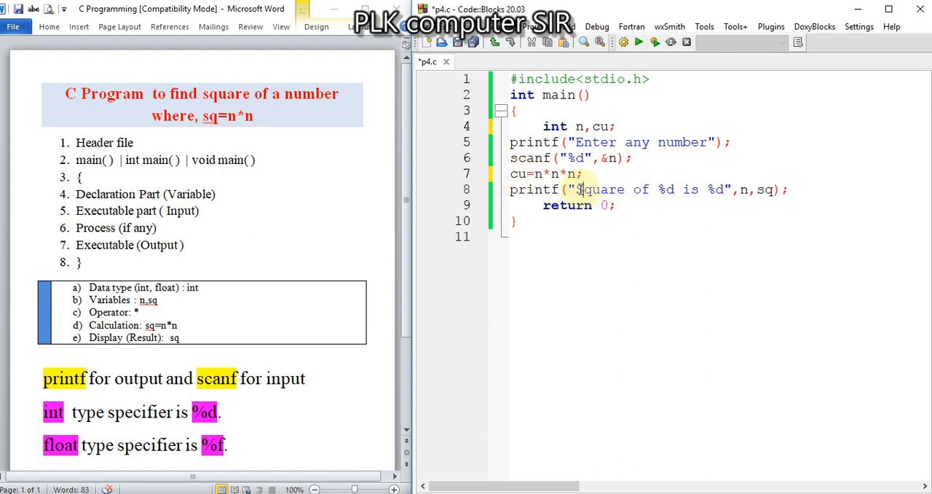
double_click(597, 189)
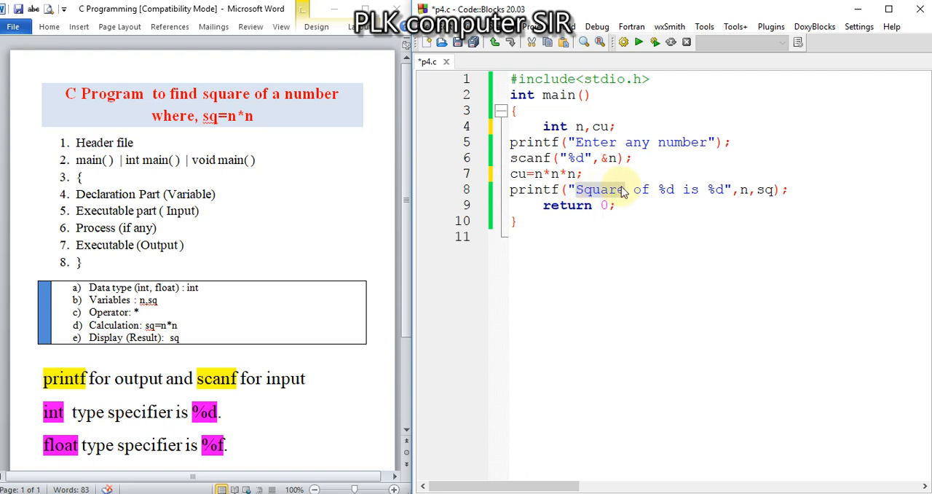
text(Cube)
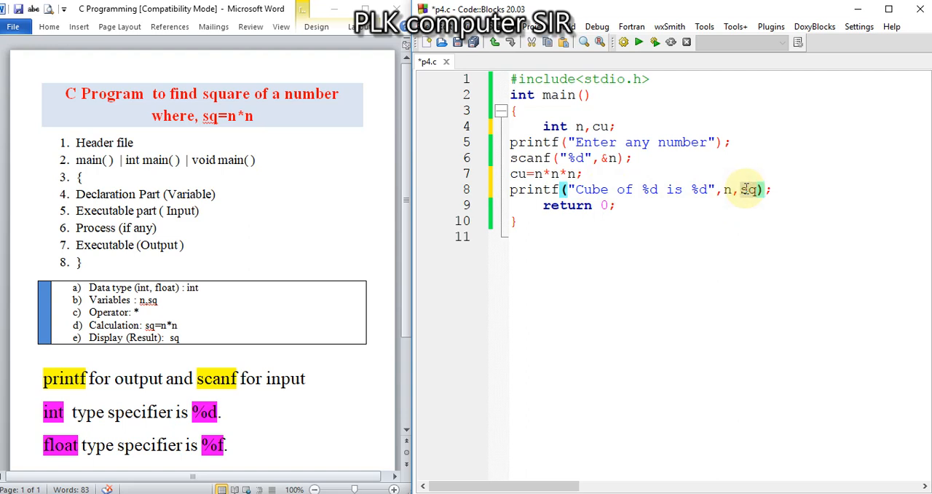
text(cu)
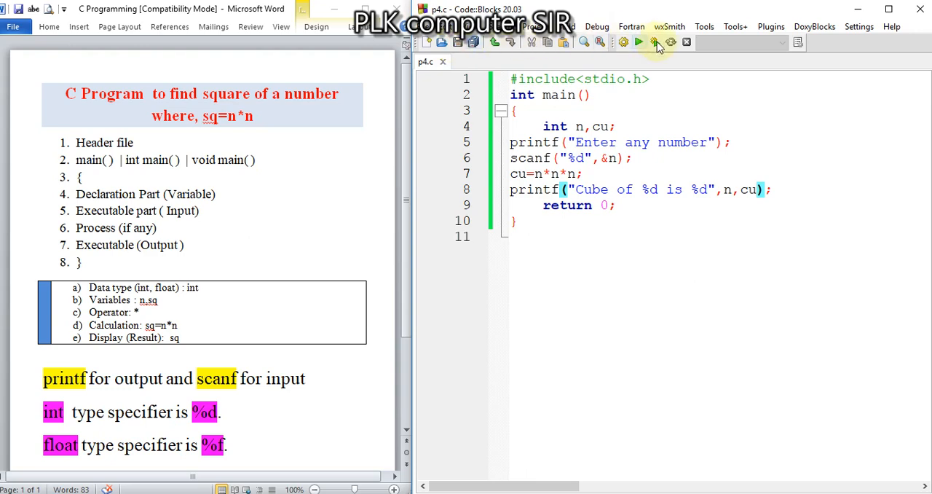
Build and run the cube program, then move the console aside to show Cube of 5 is 125.
click(639, 41)
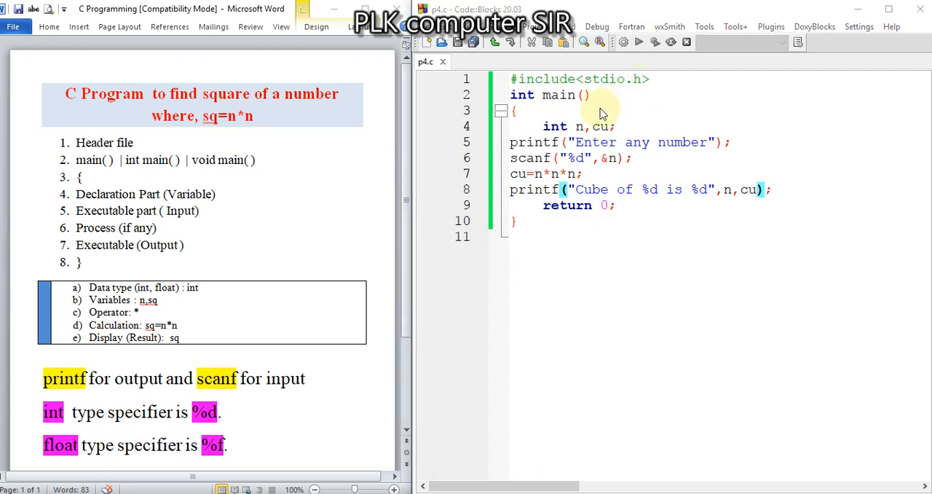
click(638, 41)
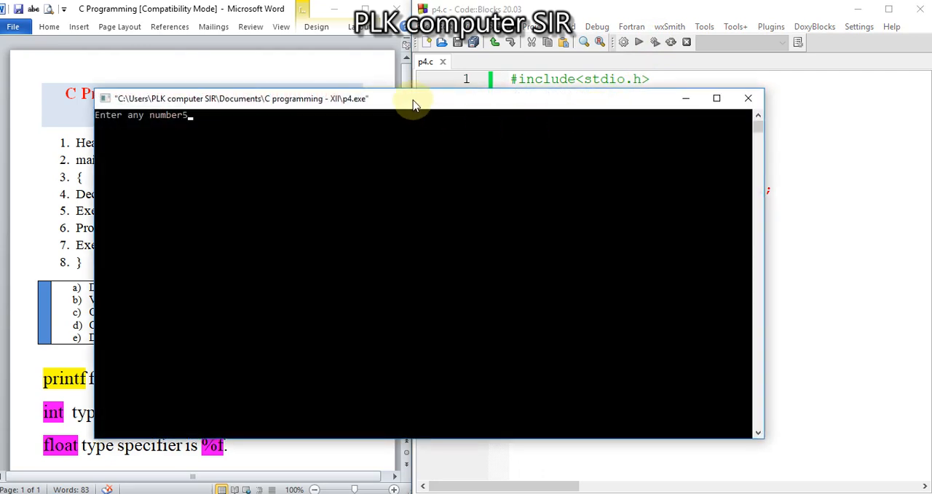
drag(416, 98, 728, 213)
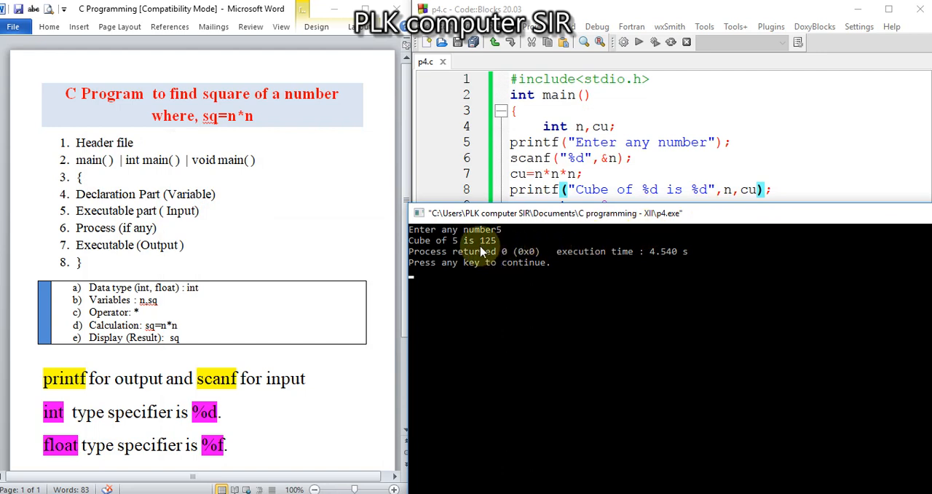
mouse_move(654, 213)
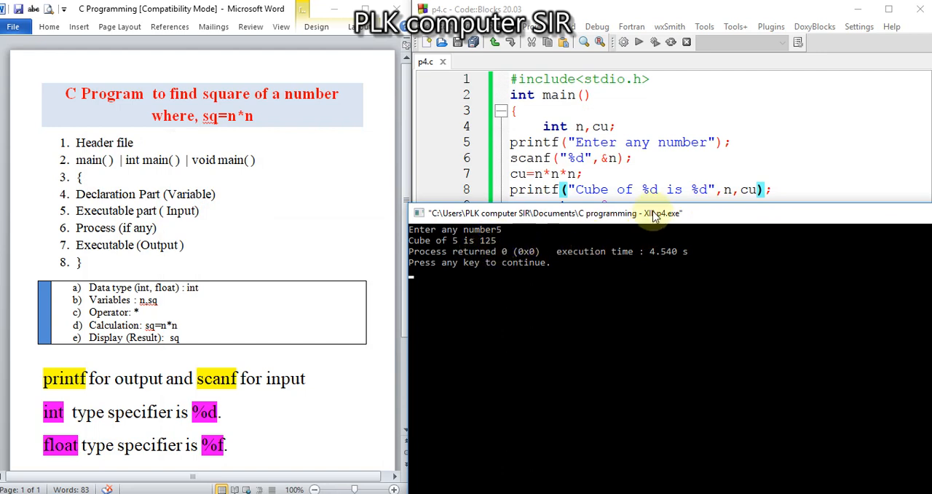